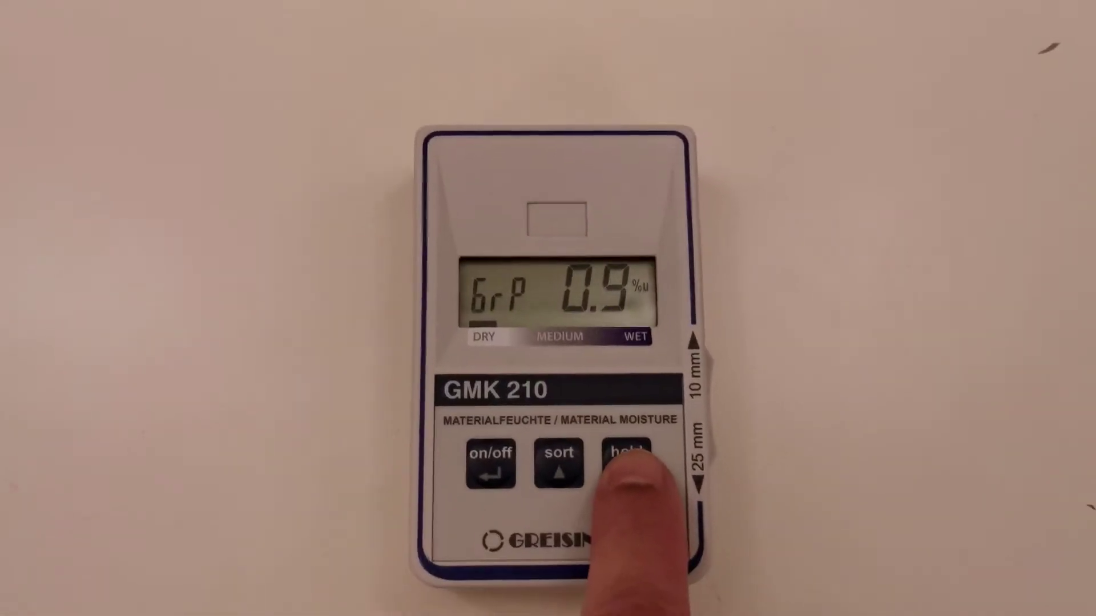
{"action": "left_click", "coordinate": [628, 457]}
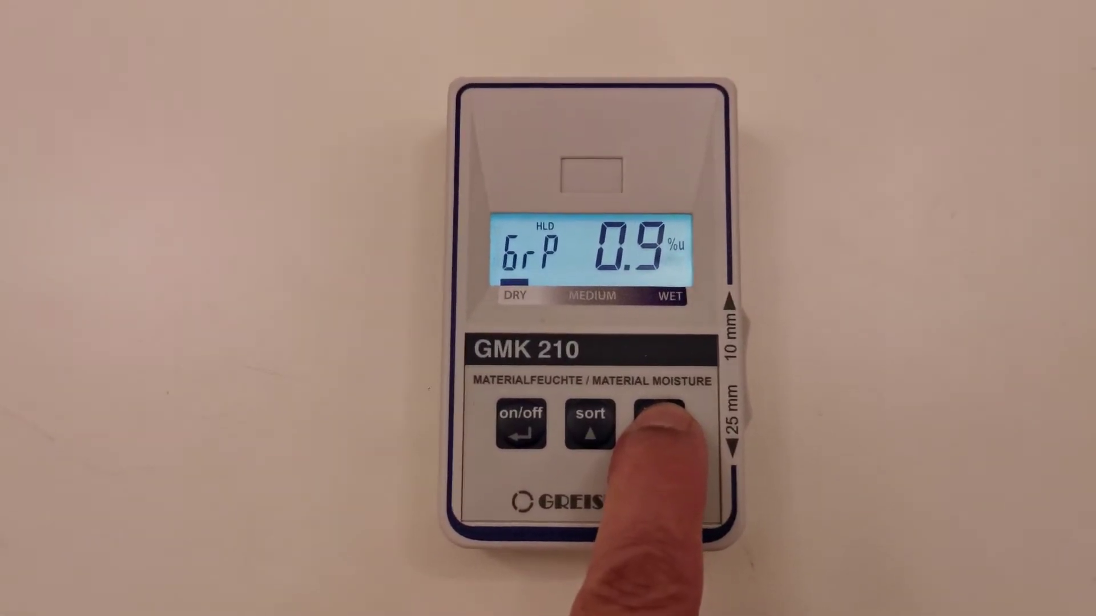